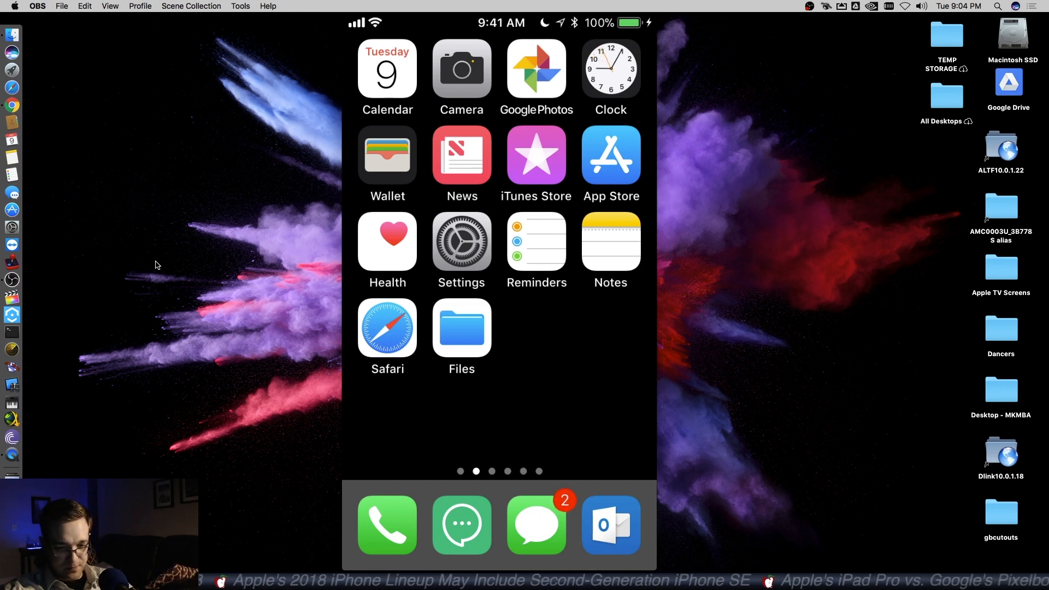
Launch Files from the home screen to show its Browse list of locations.
{"action": "left_click", "coordinate": [461, 330]}
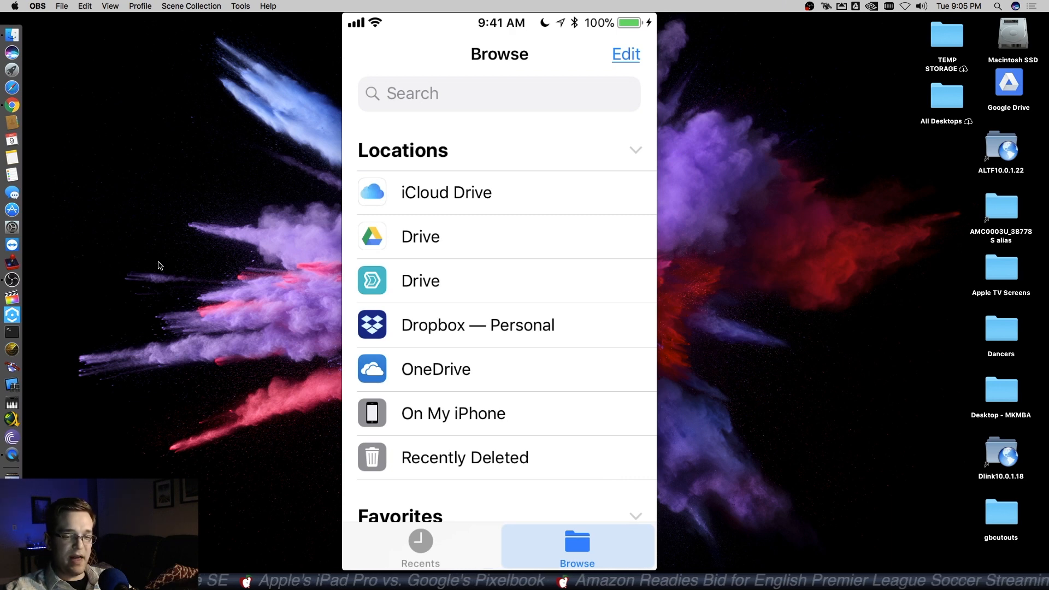
Edit the locations list, toggle OneDrive off and back on, and finish editing.
{"action": "left_click", "coordinate": [625, 53]}
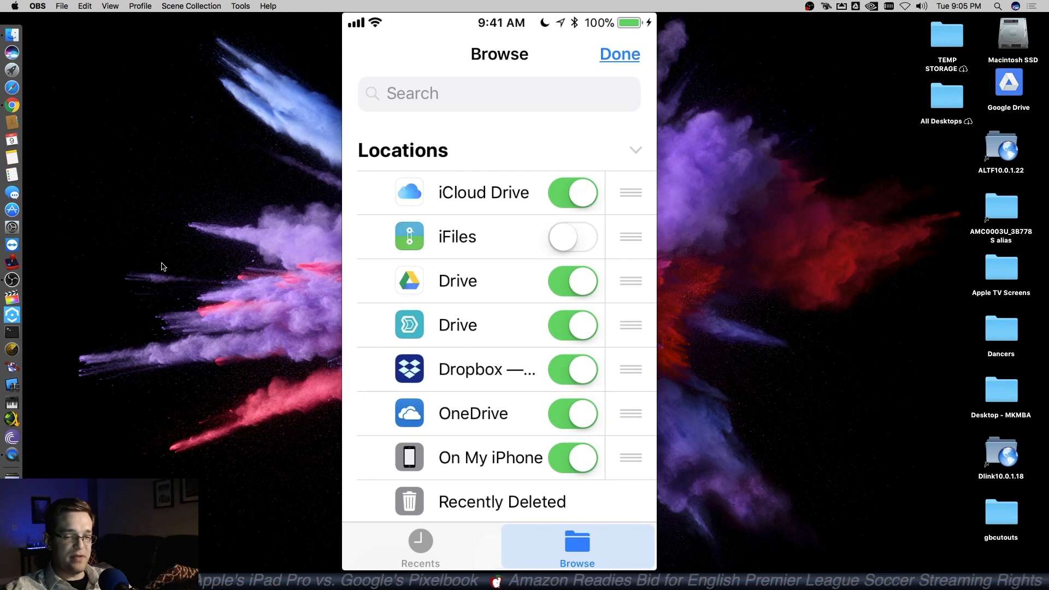
{"action": "left_click", "coordinate": [572, 413]}
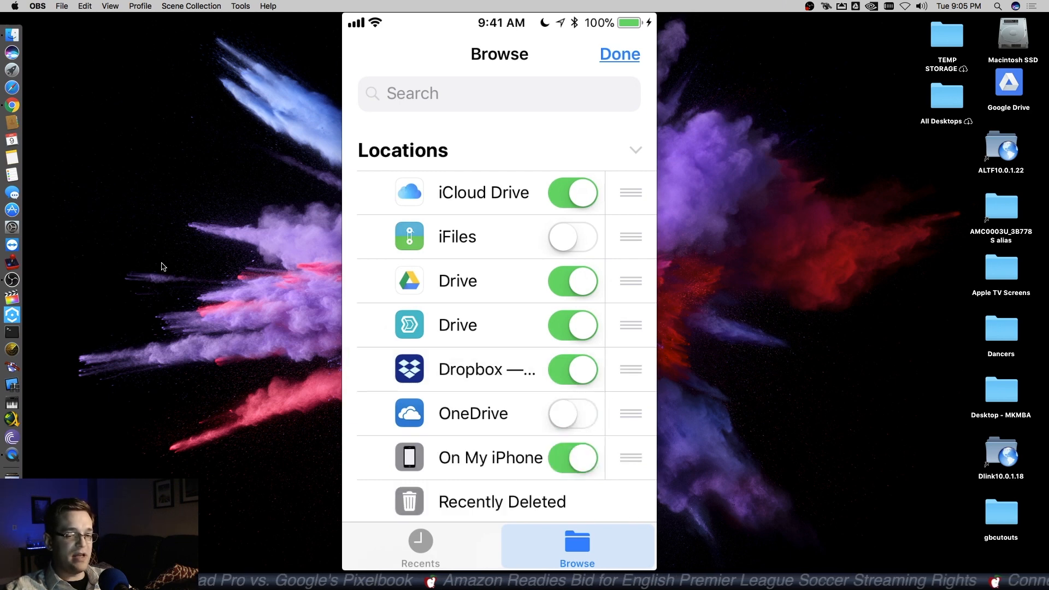
{"action": "left_click", "coordinate": [571, 413]}
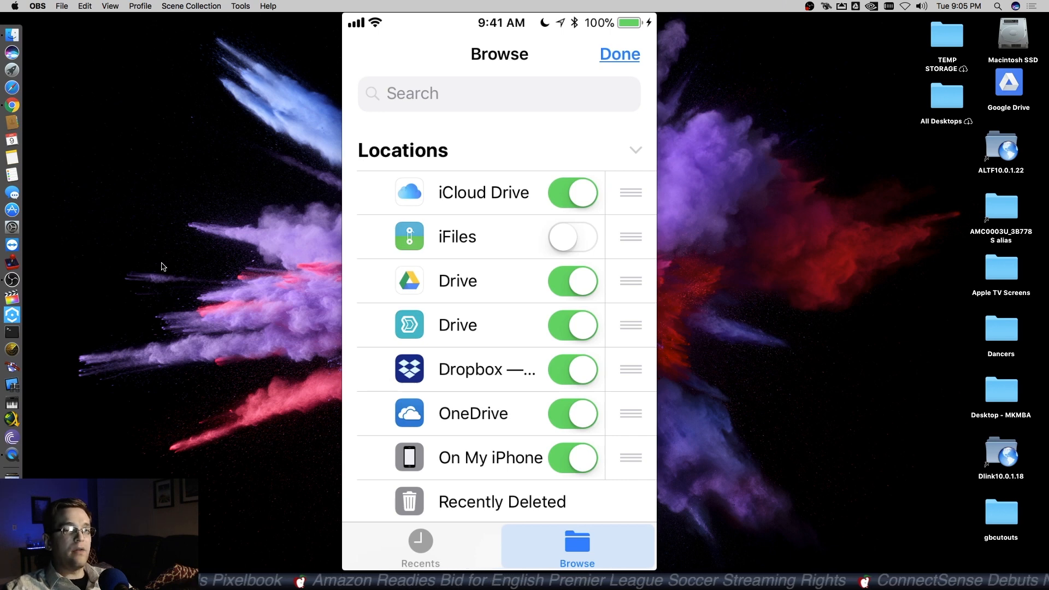
{"action": "left_click", "coordinate": [618, 54]}
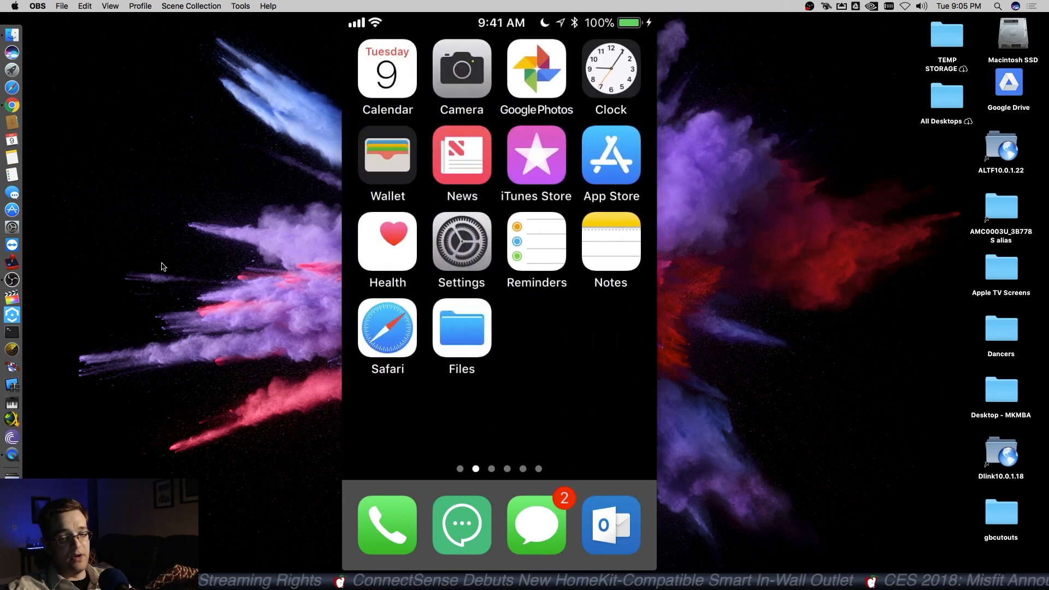
Launch Files again from the home screen to the Browse list of locations.
{"action": "left_click", "coordinate": [462, 327]}
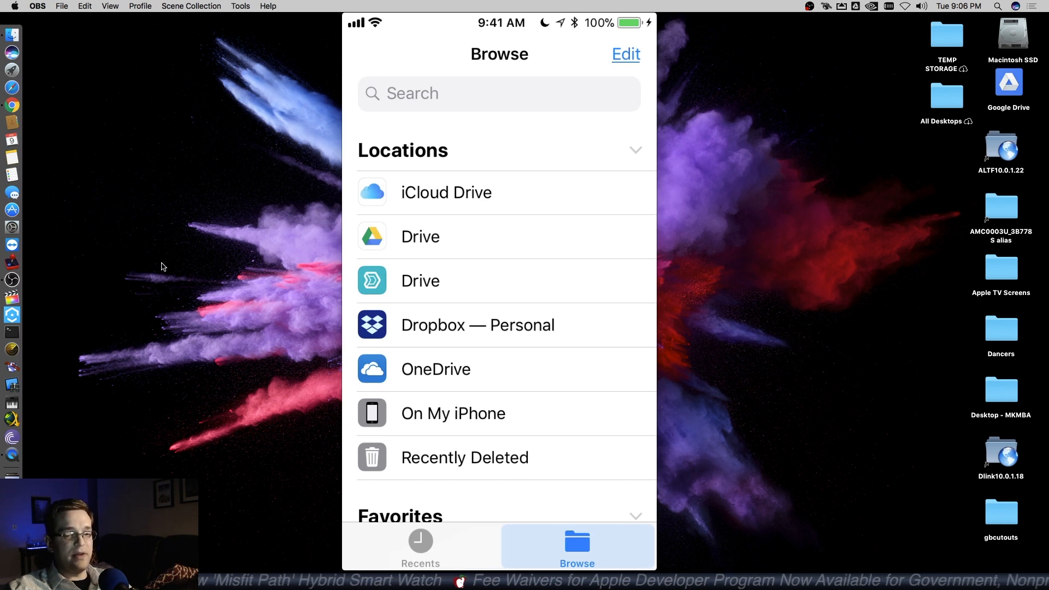
Start a search across files and cancel it without searching.
{"action": "left_click", "coordinate": [498, 93]}
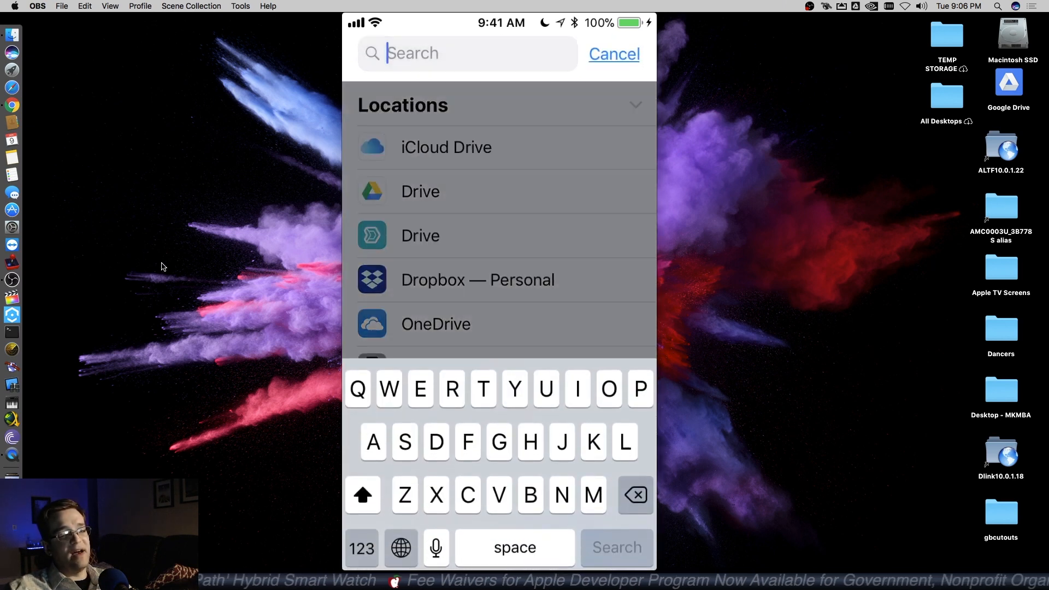
{"action": "left_click", "coordinate": [613, 54]}
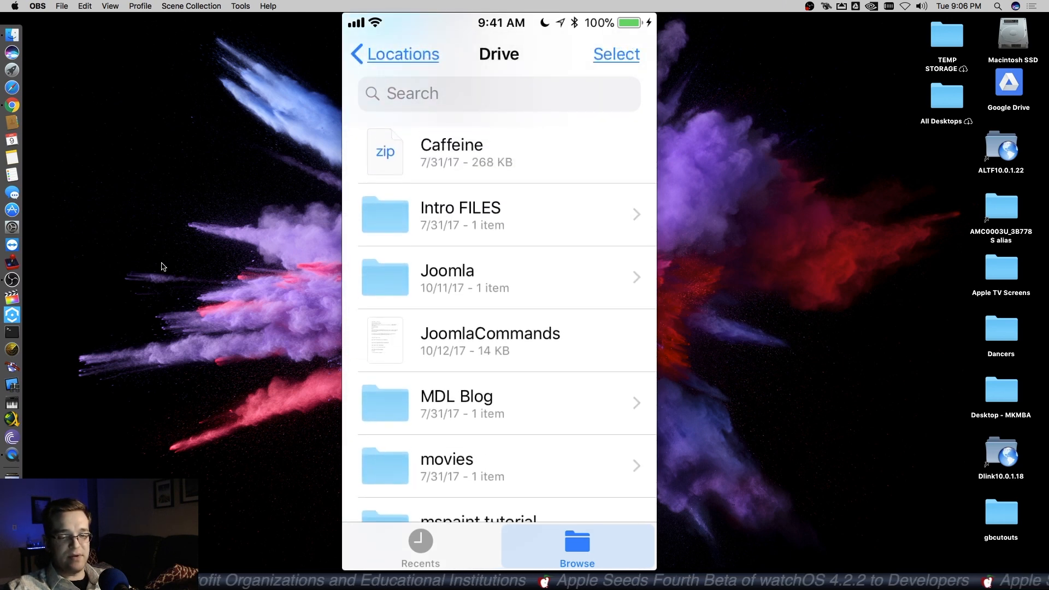
Bring up actions for JoomlaCommands in Drive and choose Move to open the destination picker.
{"action": "scroll", "scroll_direction": "down", "scroll_amount": 3}
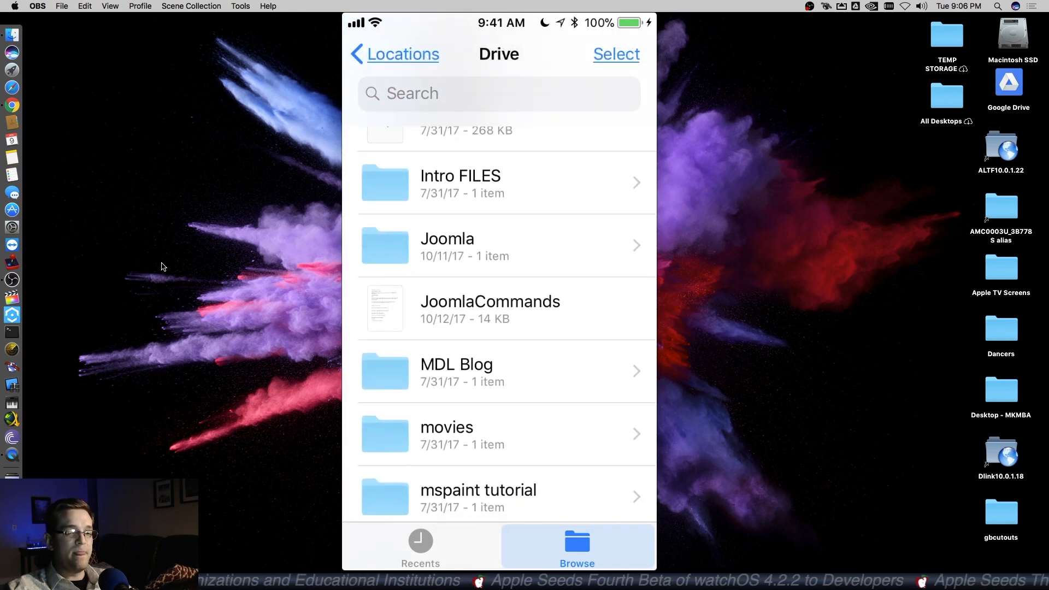
{"action": "left_click", "coordinate": [490, 308]}
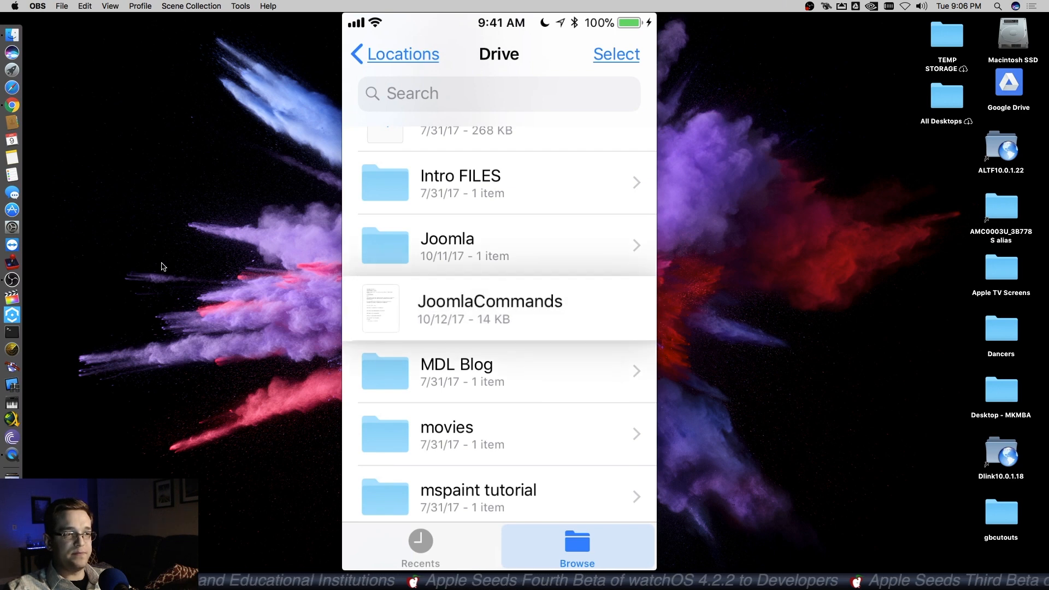
{"action": "left_click", "coordinate": [489, 309]}
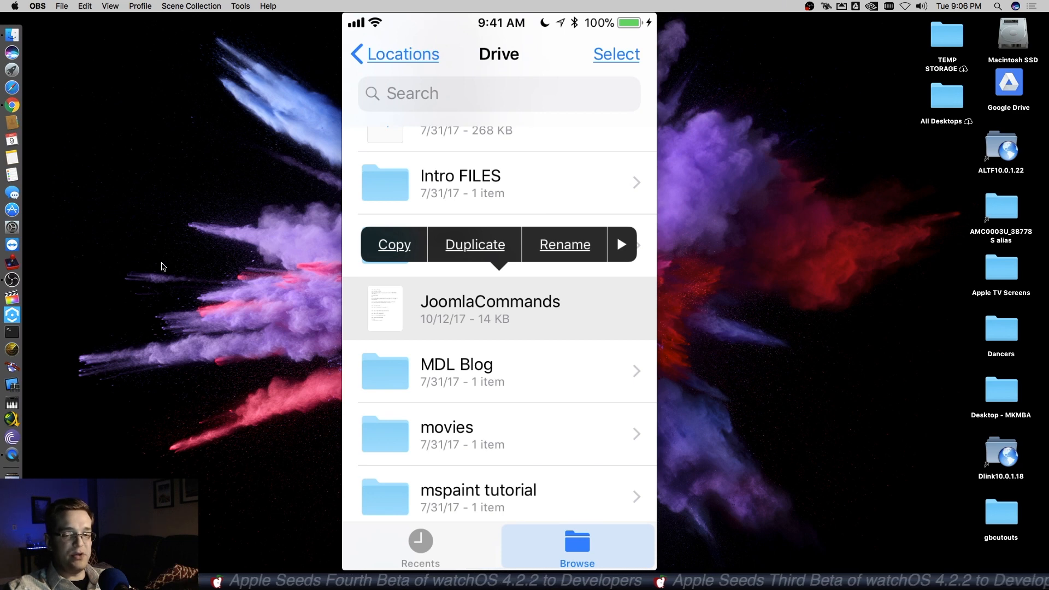
{"action": "left_click", "coordinate": [622, 243]}
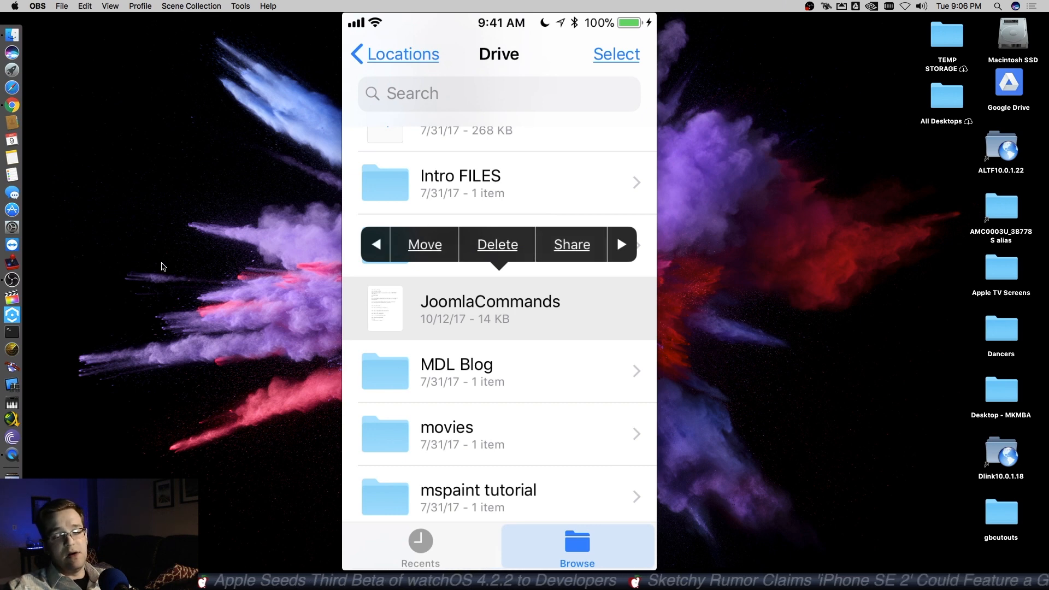
{"action": "left_click", "coordinate": [424, 243]}
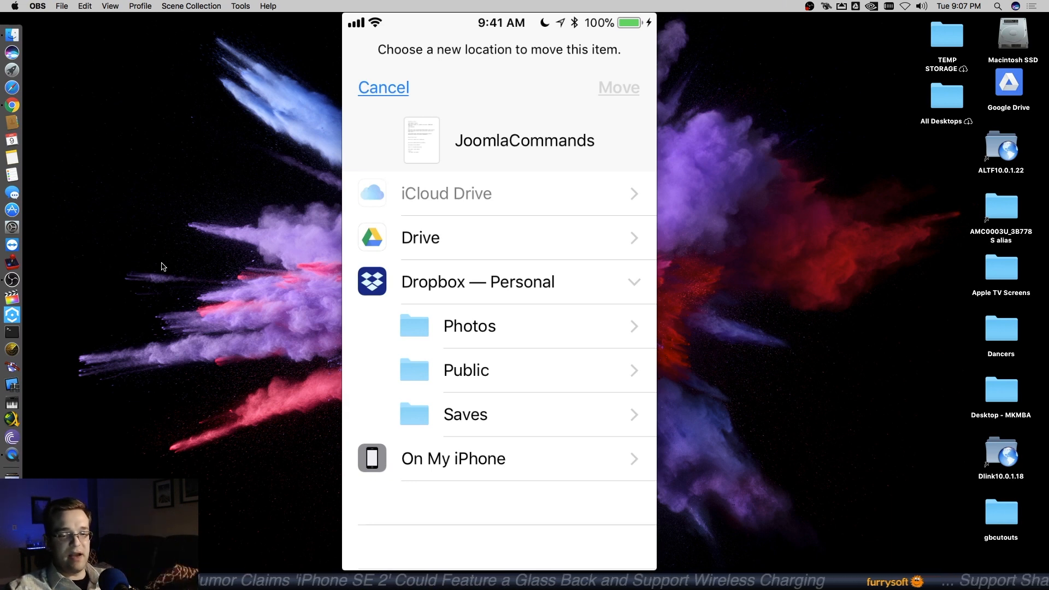
Copy JoomlaCommands into the Saves folder under Dropbox — Personal.
{"action": "left_click", "coordinate": [464, 414]}
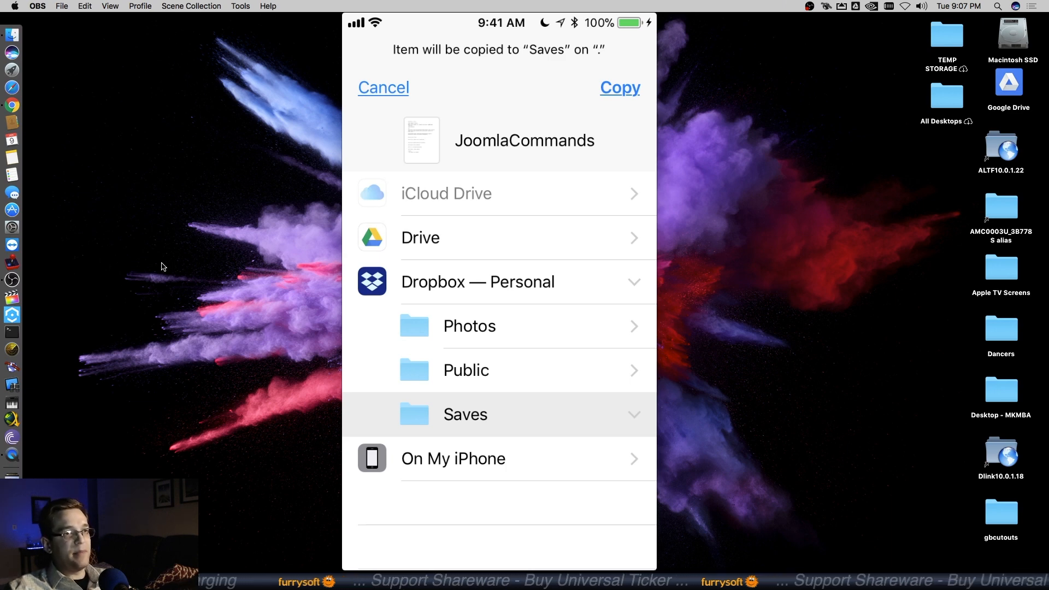
{"action": "mouse_move", "coordinate": [169, 270]}
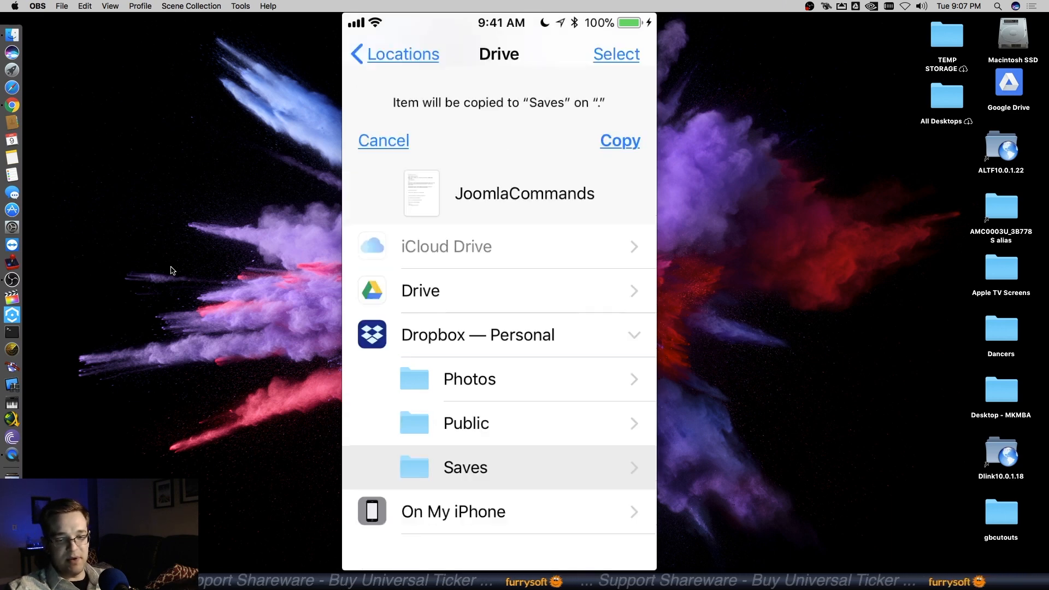
{"action": "left_click", "coordinate": [576, 545]}
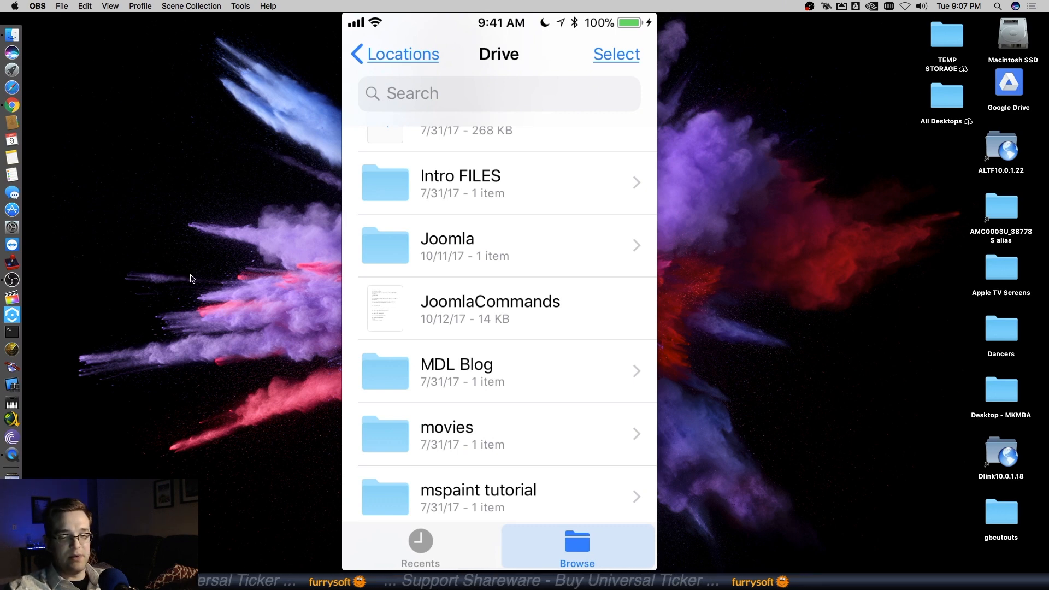
Move JoomlaCommands into another folder inside Drive via the destination picker.
{"action": "left_click", "coordinate": [489, 308]}
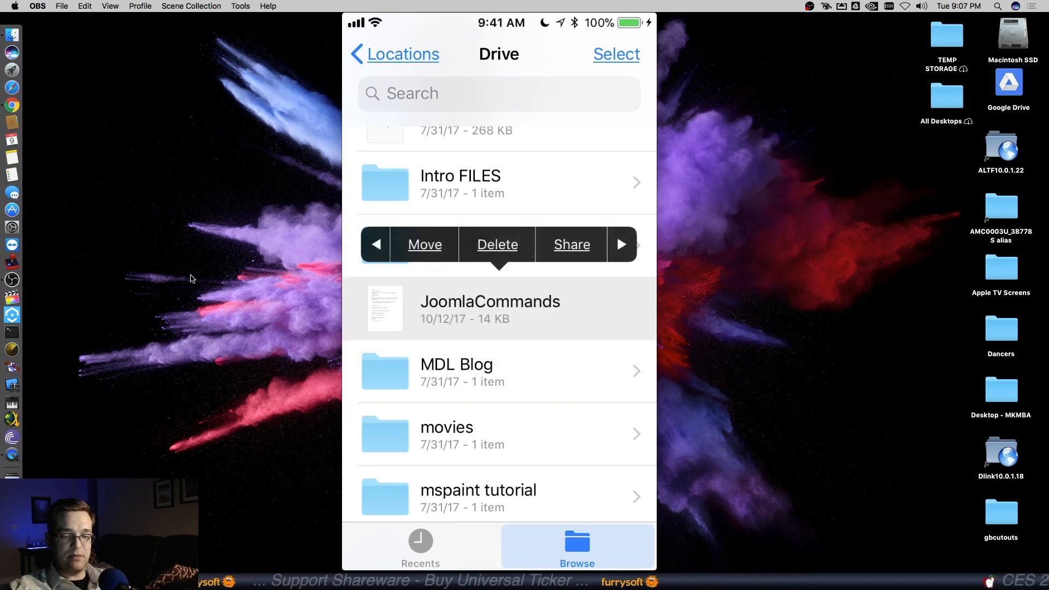
{"action": "left_click", "coordinate": [424, 244]}
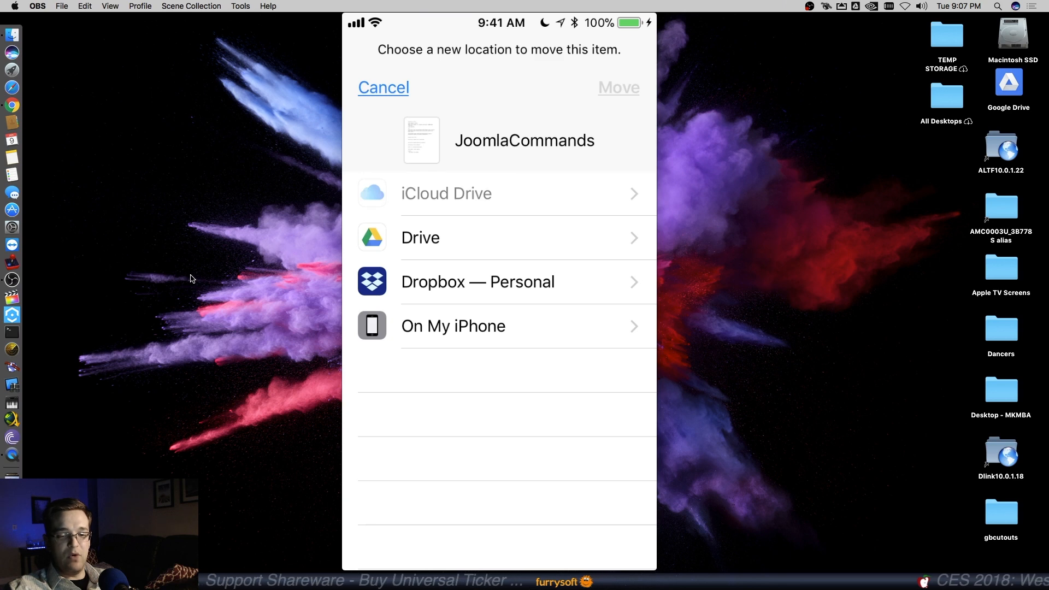
{"action": "left_click", "coordinate": [419, 237]}
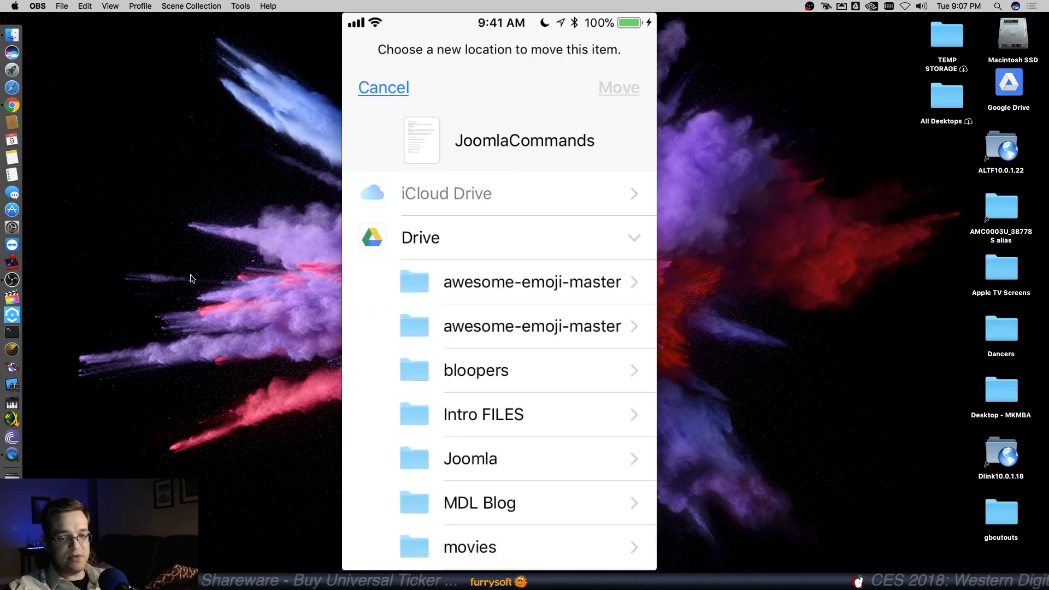
{"action": "scroll", "scroll_direction": "down", "scroll_amount": 3}
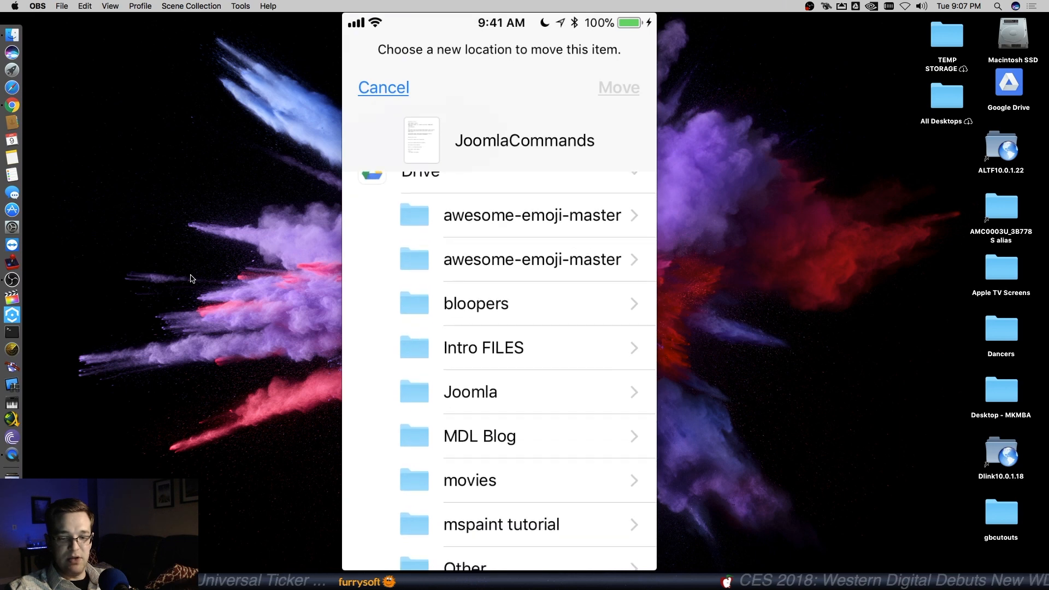
{"action": "left_click", "coordinate": [470, 391]}
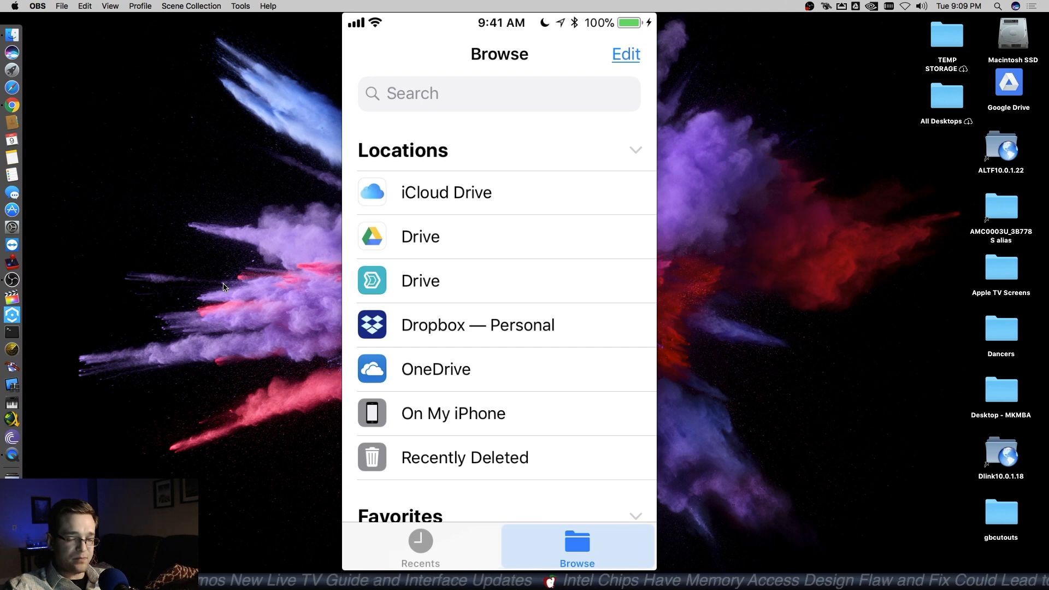
{"action": "scroll", "scroll_direction": "down", "scroll_amount": 3}
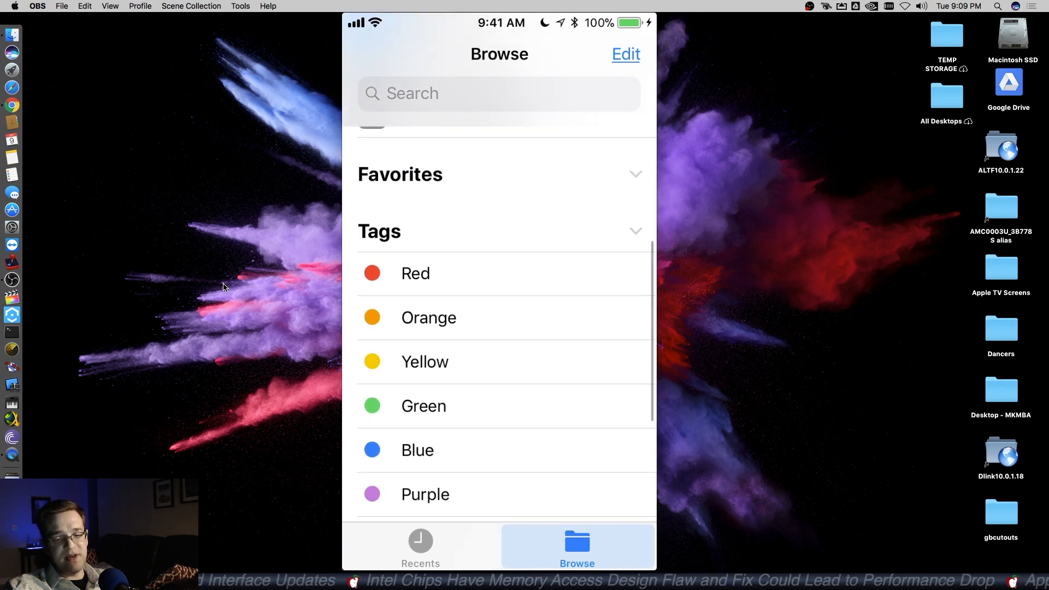
{"action": "scroll", "scroll_direction": "down", "scroll_amount": 3}
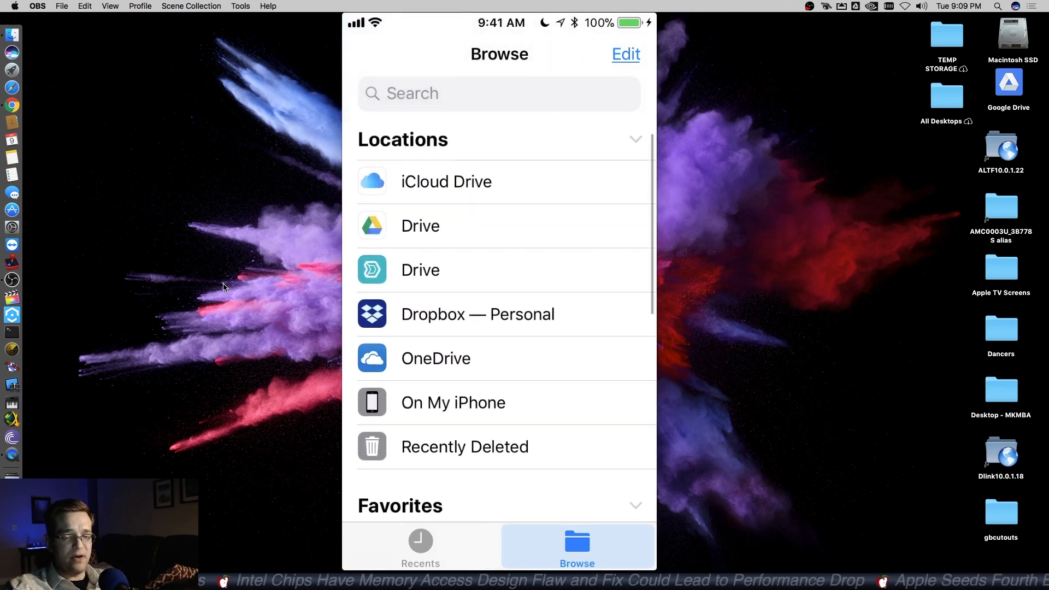
{"action": "scroll", "scroll_direction": "down", "scroll_amount": 3}
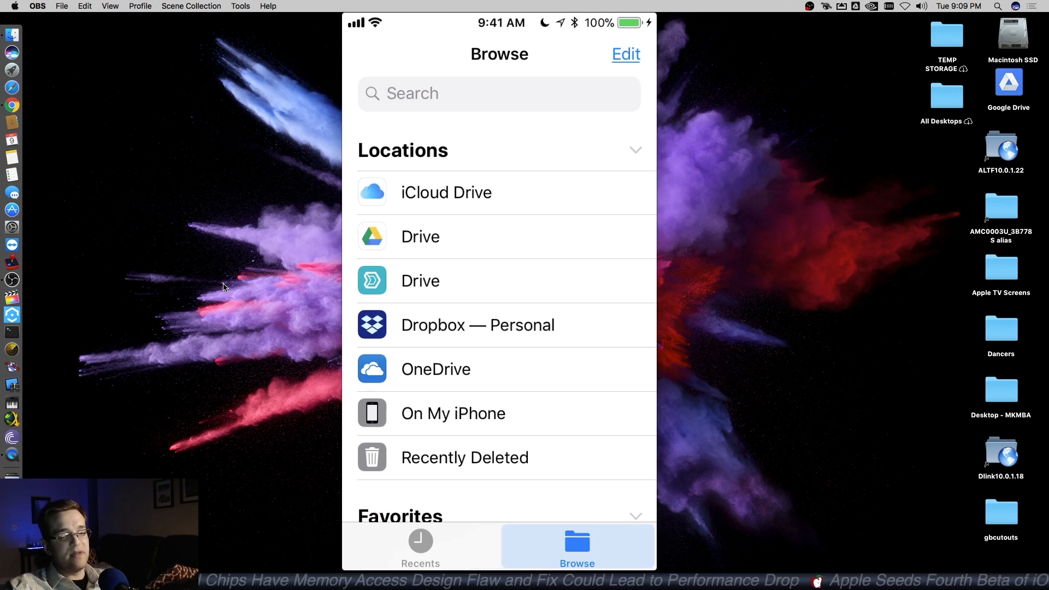
{"action": "mouse_move", "coordinate": [274, 296]}
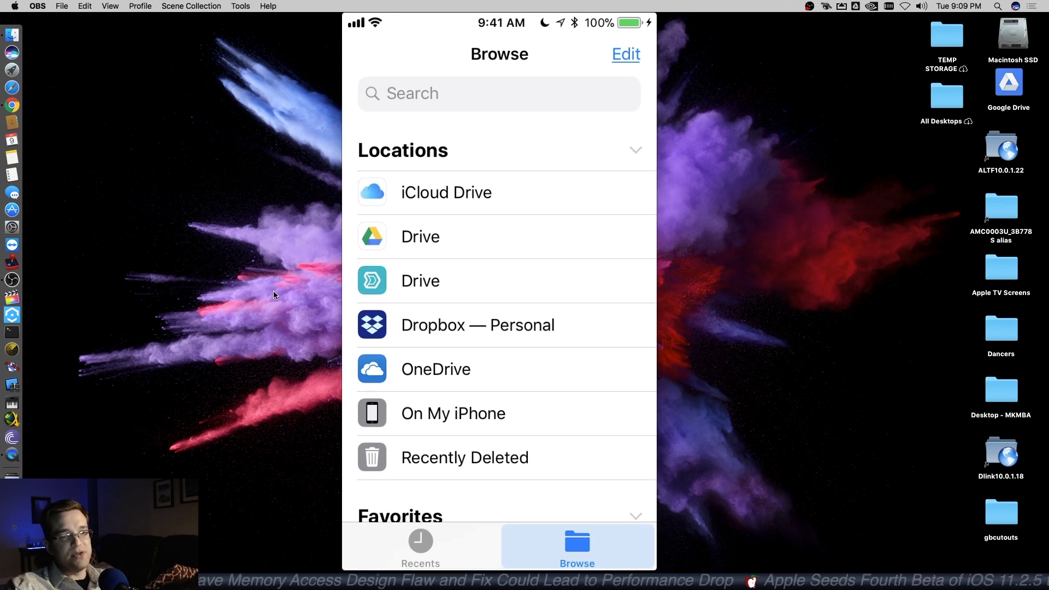
{"action": "left_click", "coordinate": [420, 545]}
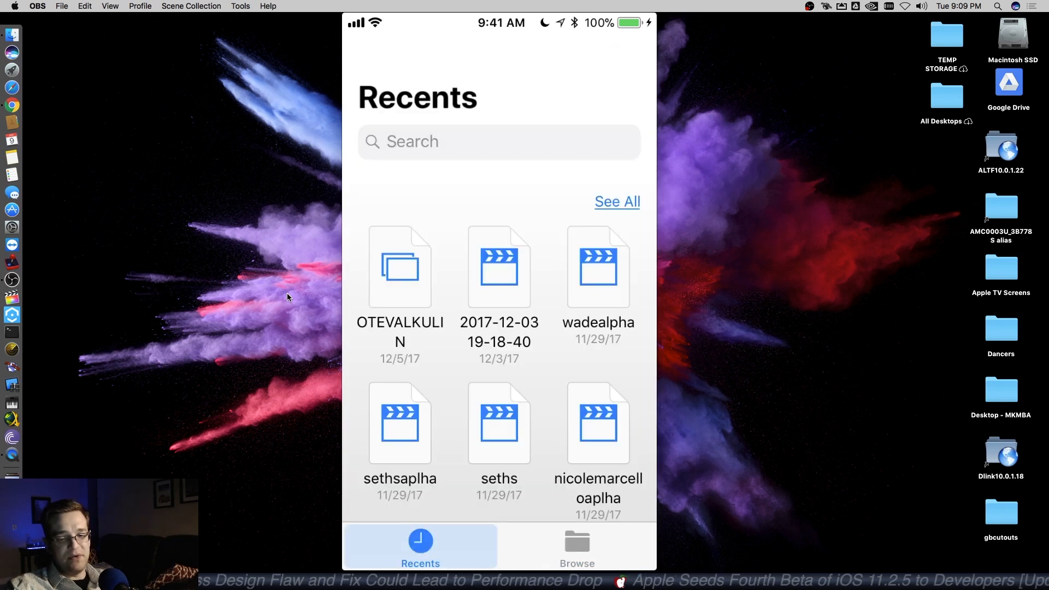
{"action": "left_click", "coordinate": [576, 545]}
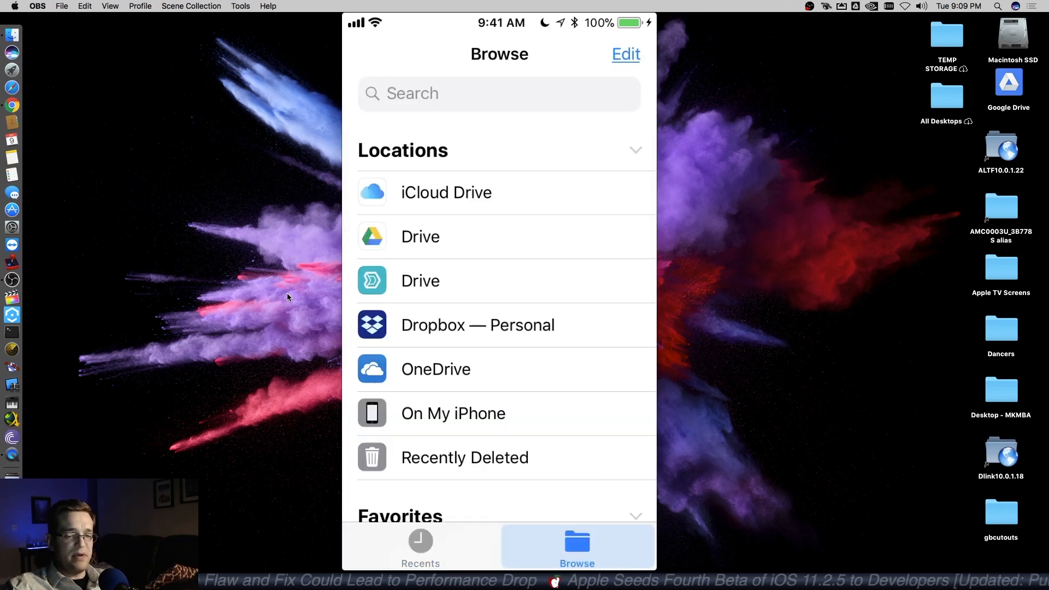